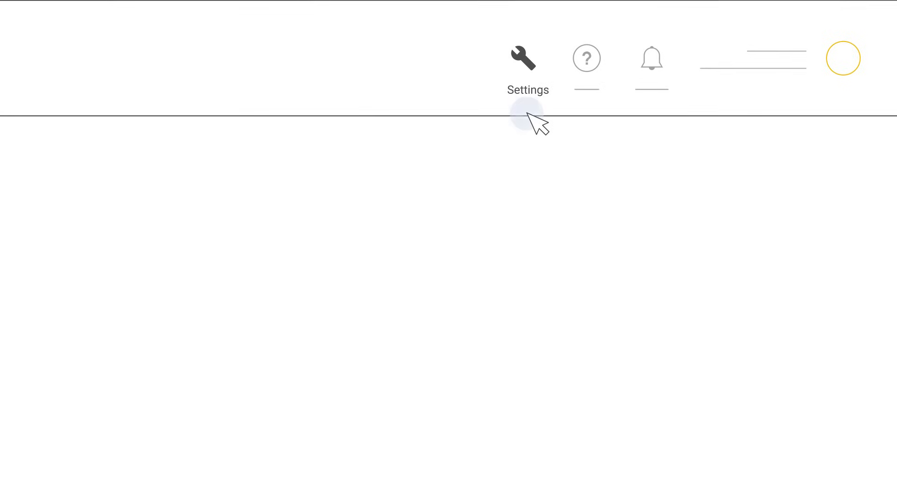
Review the account settings, then reach the main workspace with the auto-repair search example.
{"action": "left_click", "coordinate": [523, 58]}
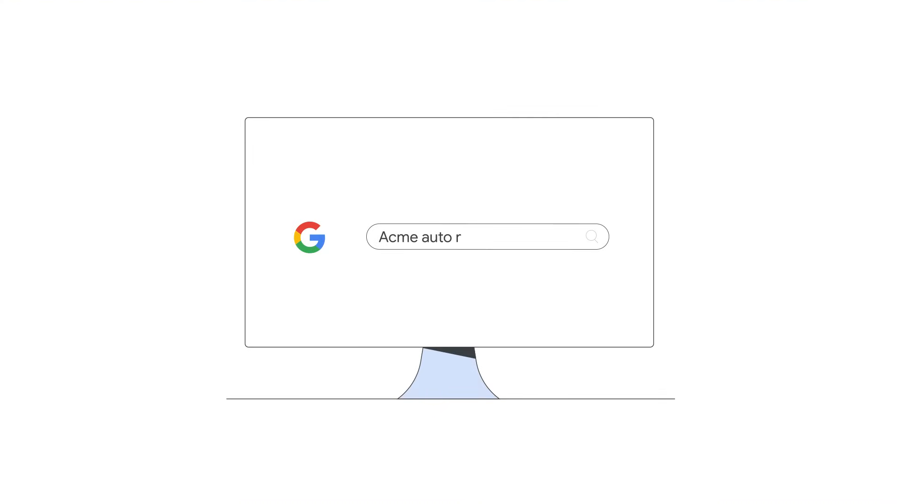
{"action": "type", "text": "epair"}
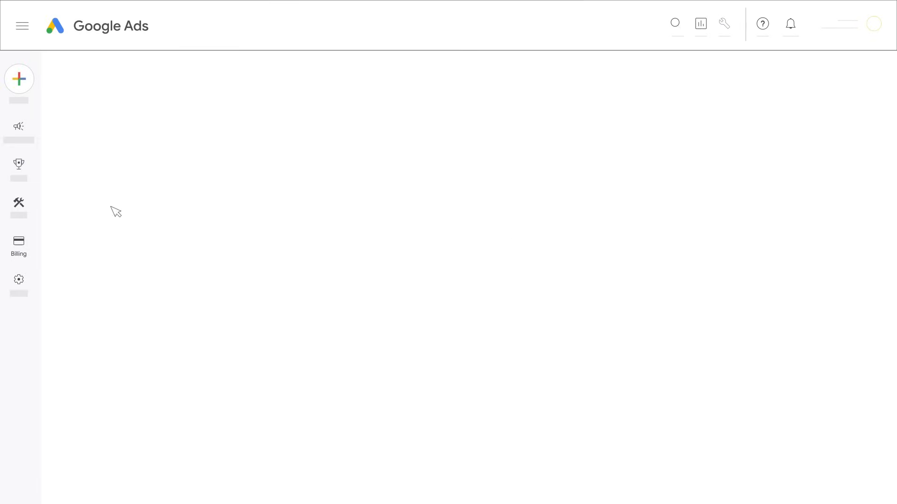
{"action": "left_click", "coordinate": [19, 241]}
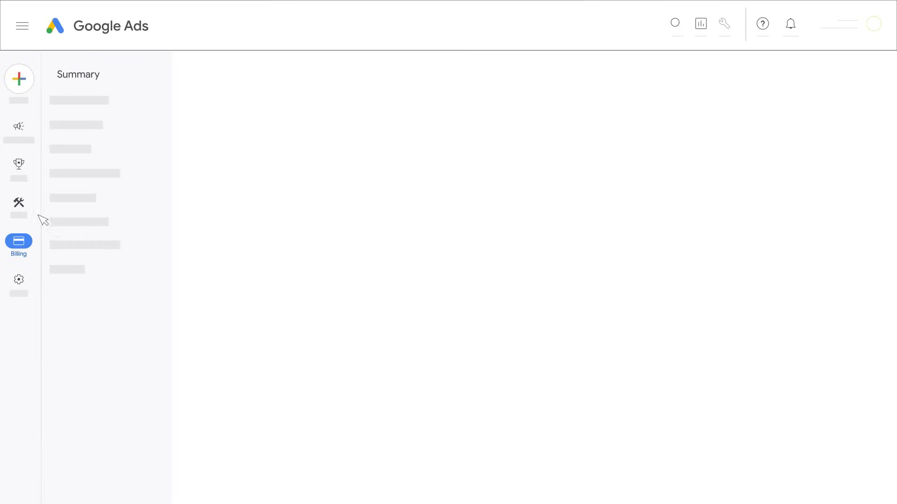
{"action": "left_click", "coordinate": [78, 74]}
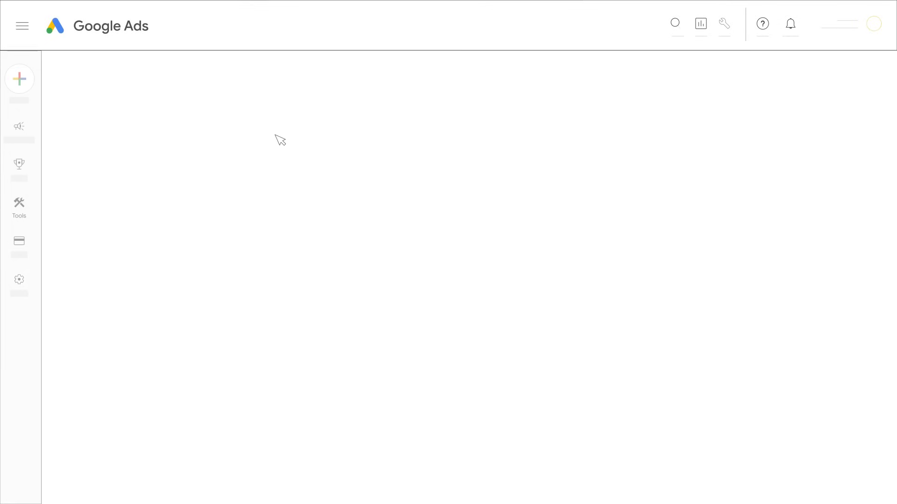
Reach the Bid strategies page listing portfolio types from Target CPA to Target impression share.
{"action": "left_click", "coordinate": [18, 203]}
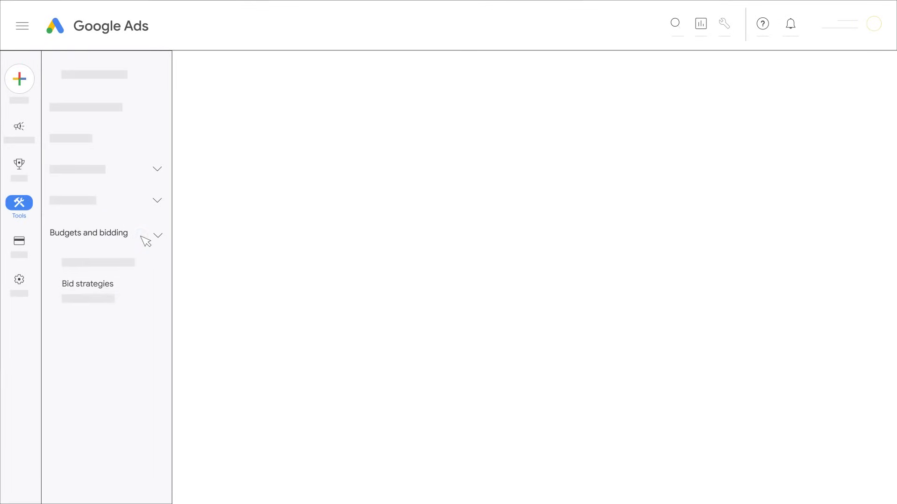
{"action": "left_click", "coordinate": [88, 284]}
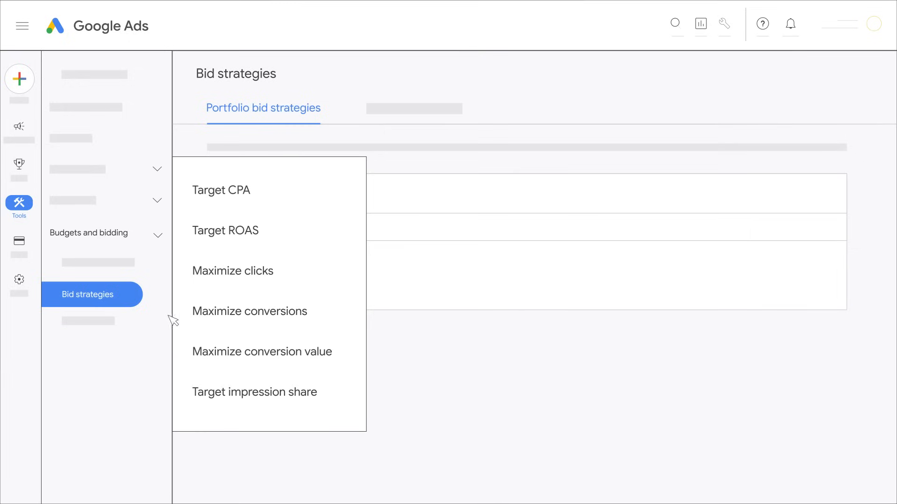
{"action": "mouse_move", "coordinate": [342, 399]}
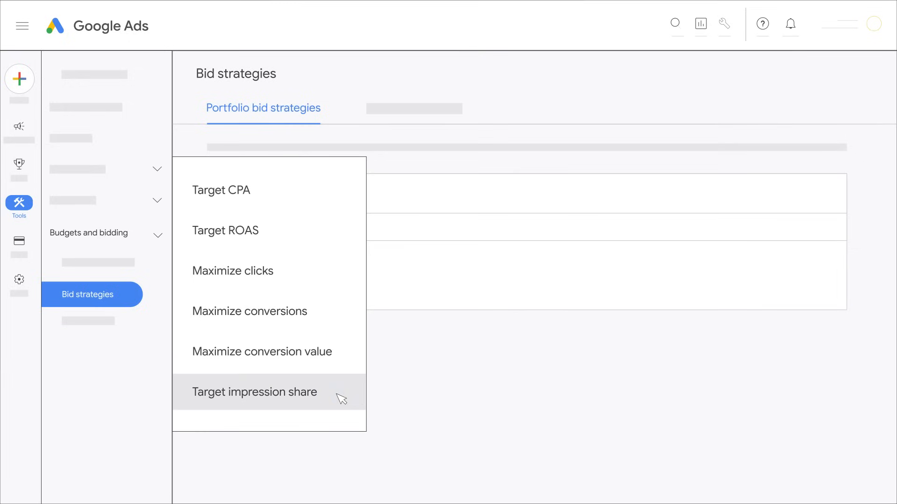
{"action": "mouse_move", "coordinate": [301, 241]}
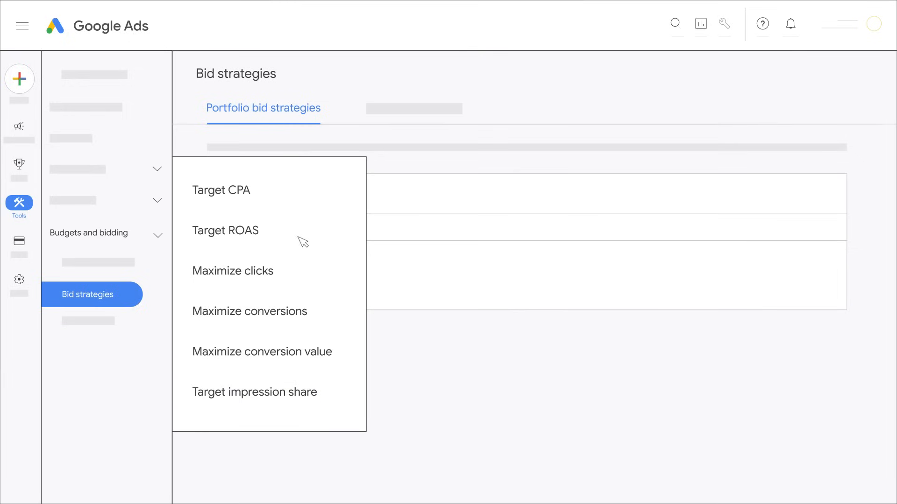
{"action": "mouse_move", "coordinate": [291, 198]}
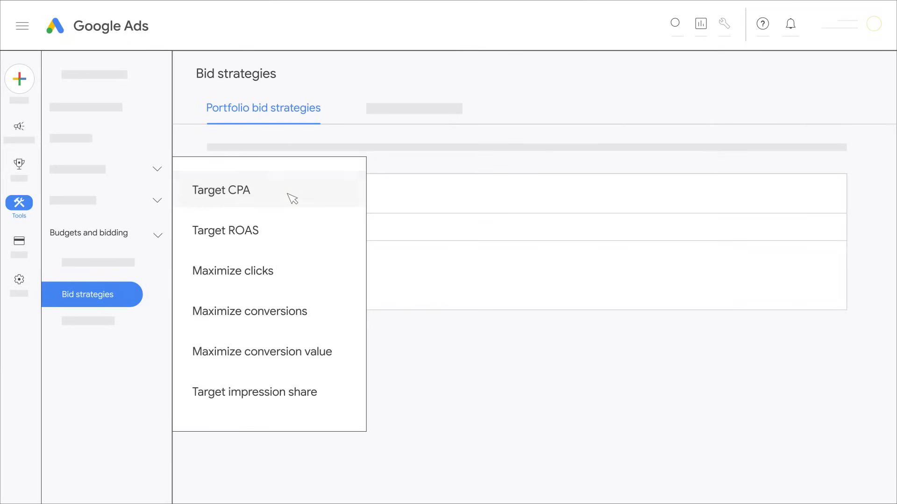
{"action": "mouse_move", "coordinate": [291, 198]}
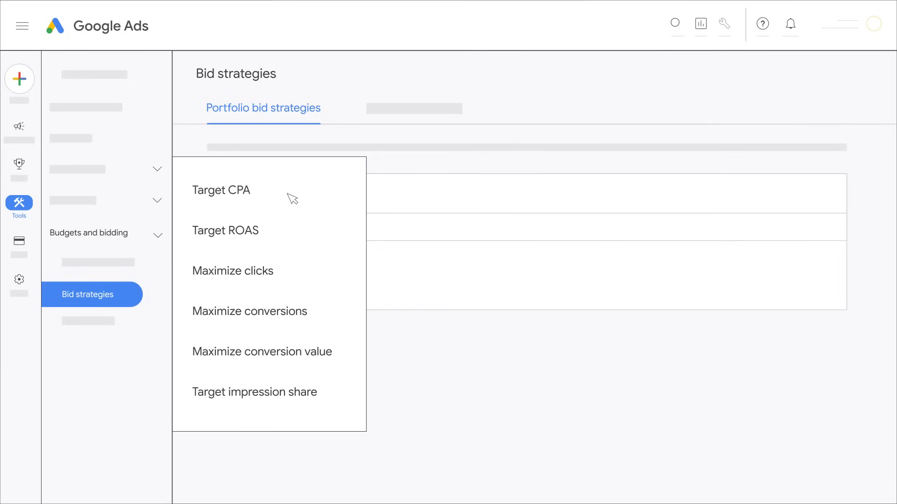